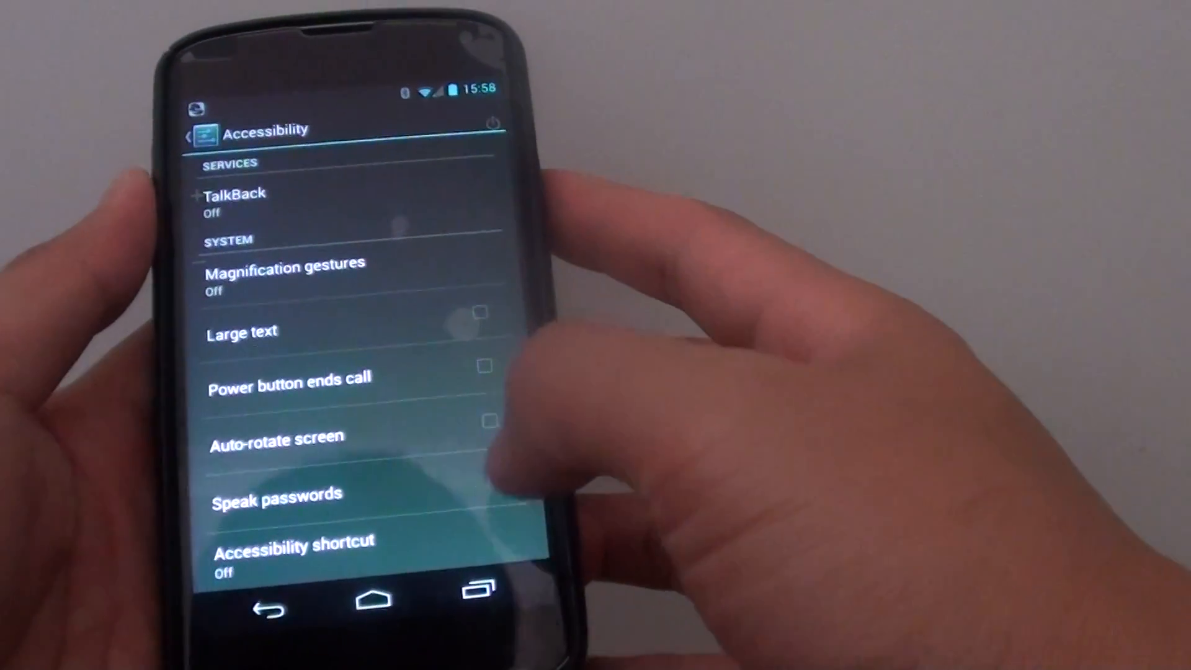
Navigate from the home screen through Settings and Accessibility to the TalkBack page
click(395, 579)
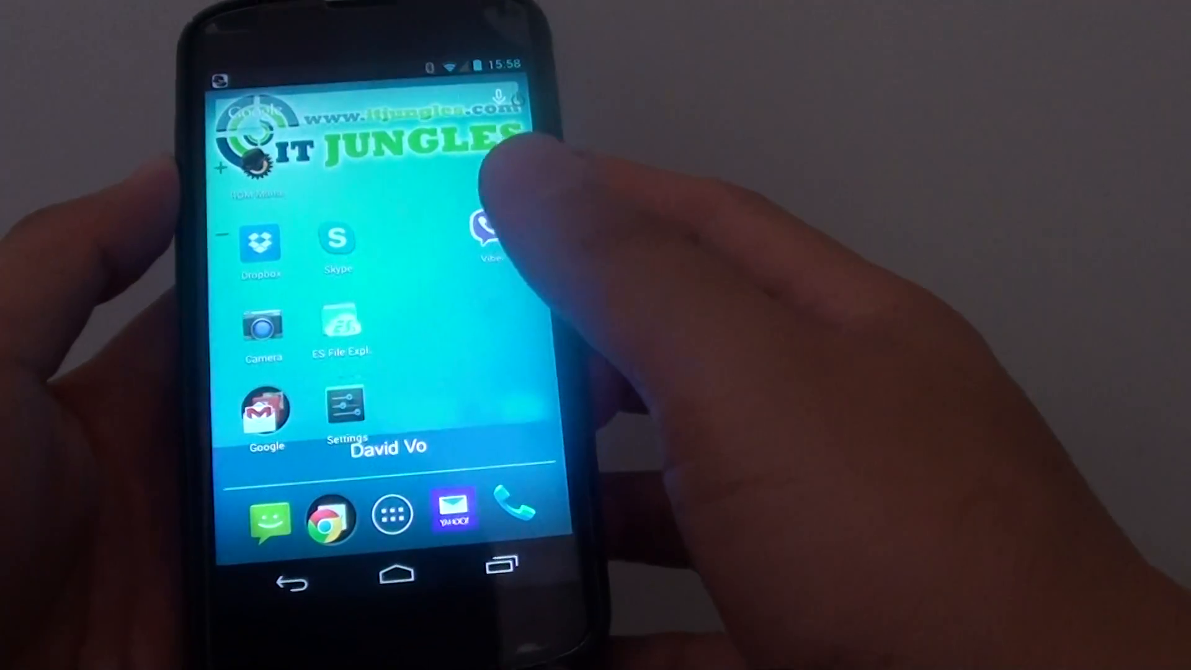
click(346, 407)
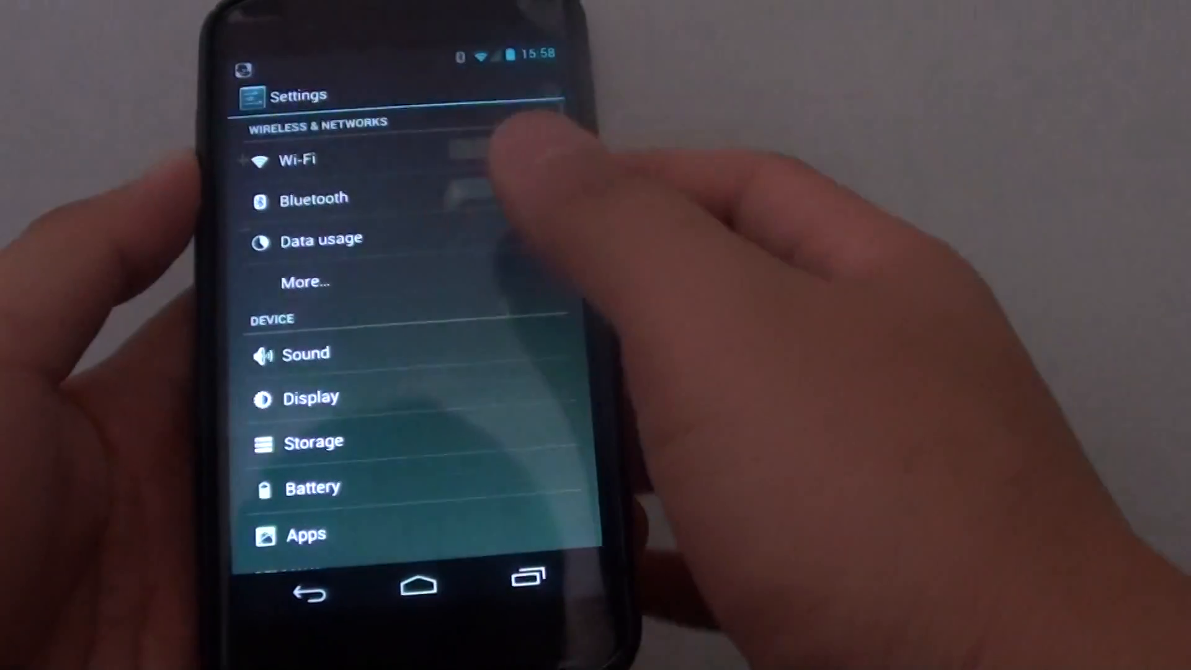
scroll(down, 3)
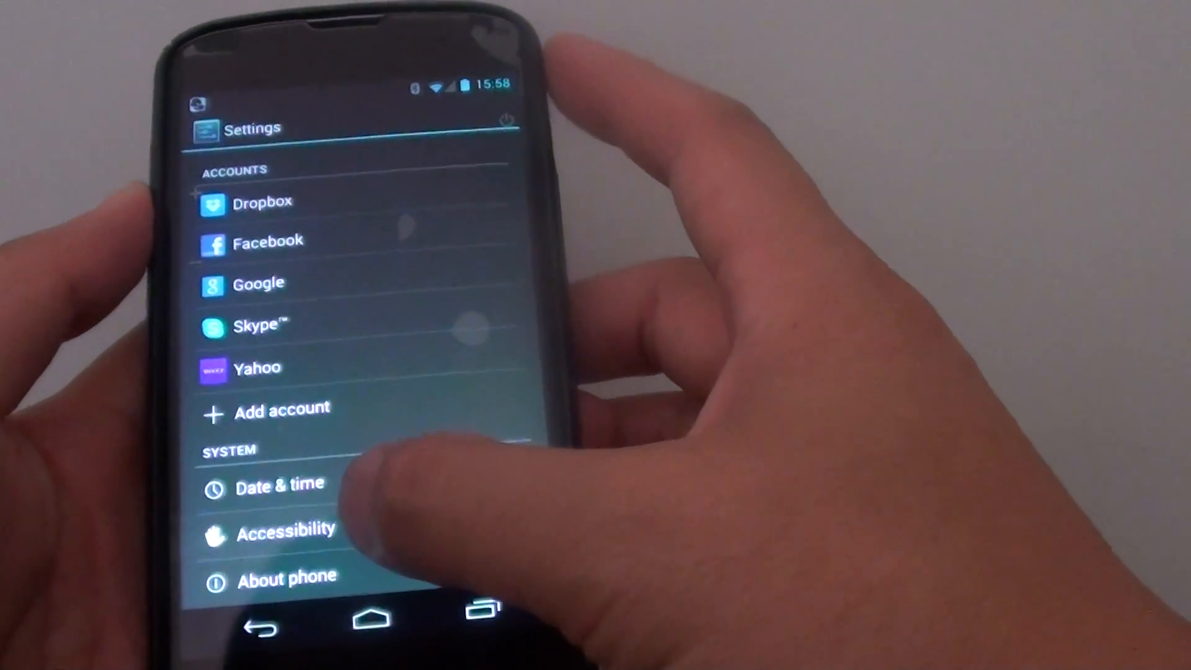
click(286, 528)
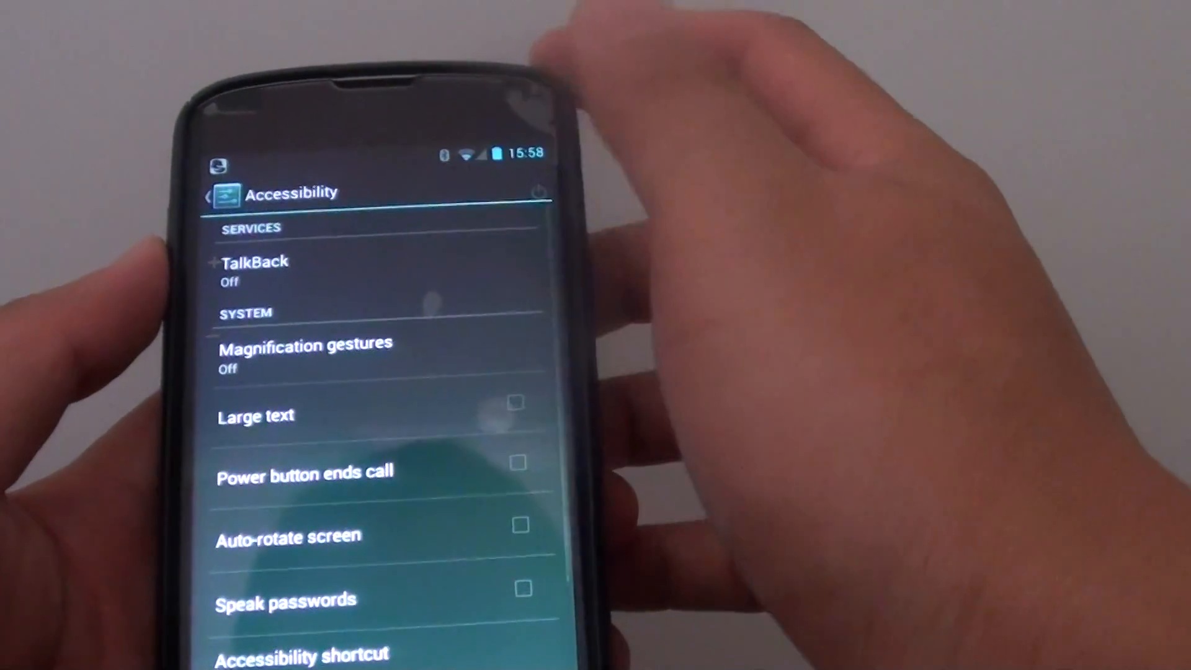
click(253, 272)
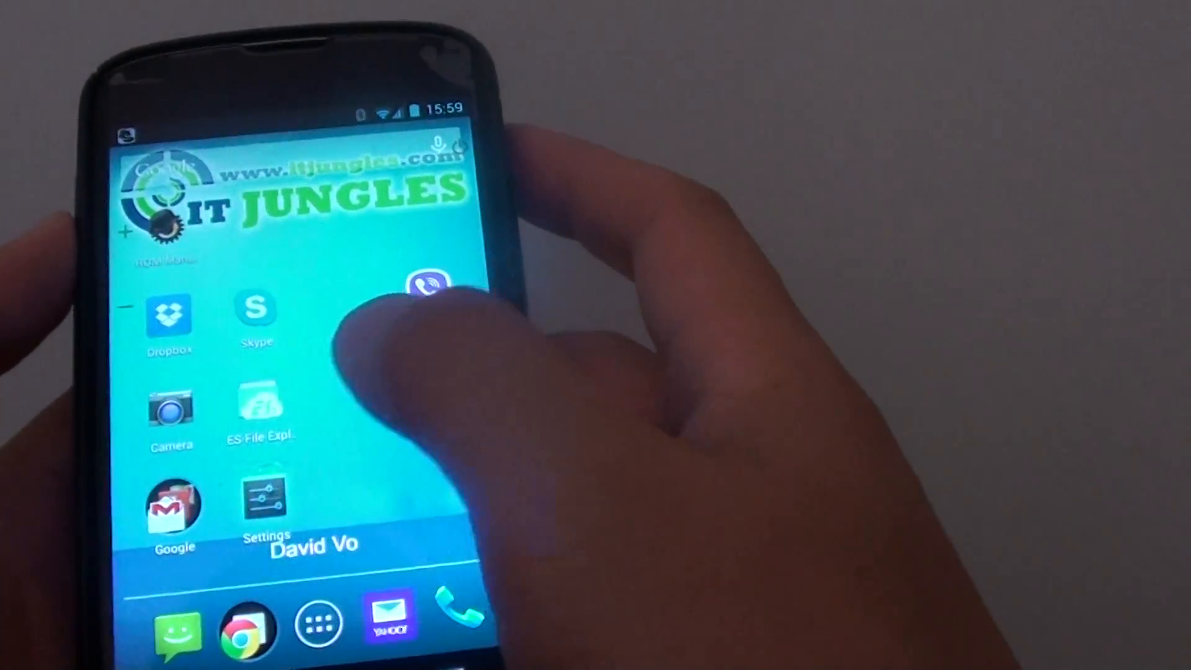
Reopen Settings and double-tap the Accessibility entry under System with TalkBack active
click(262, 501)
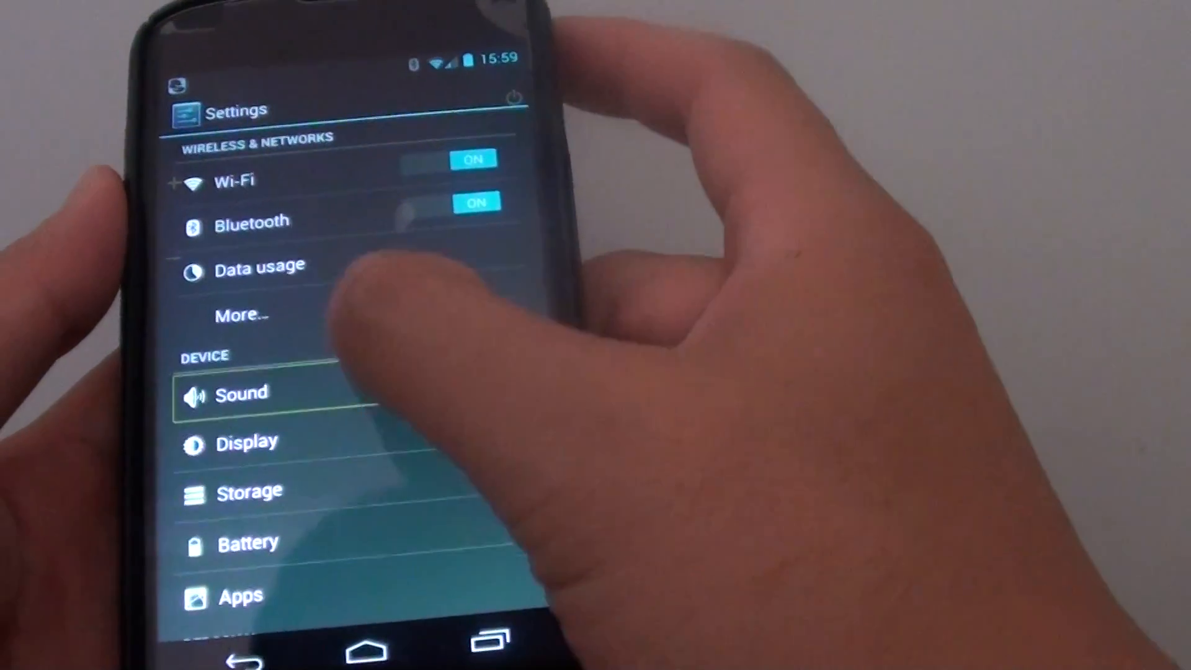
click(221, 548)
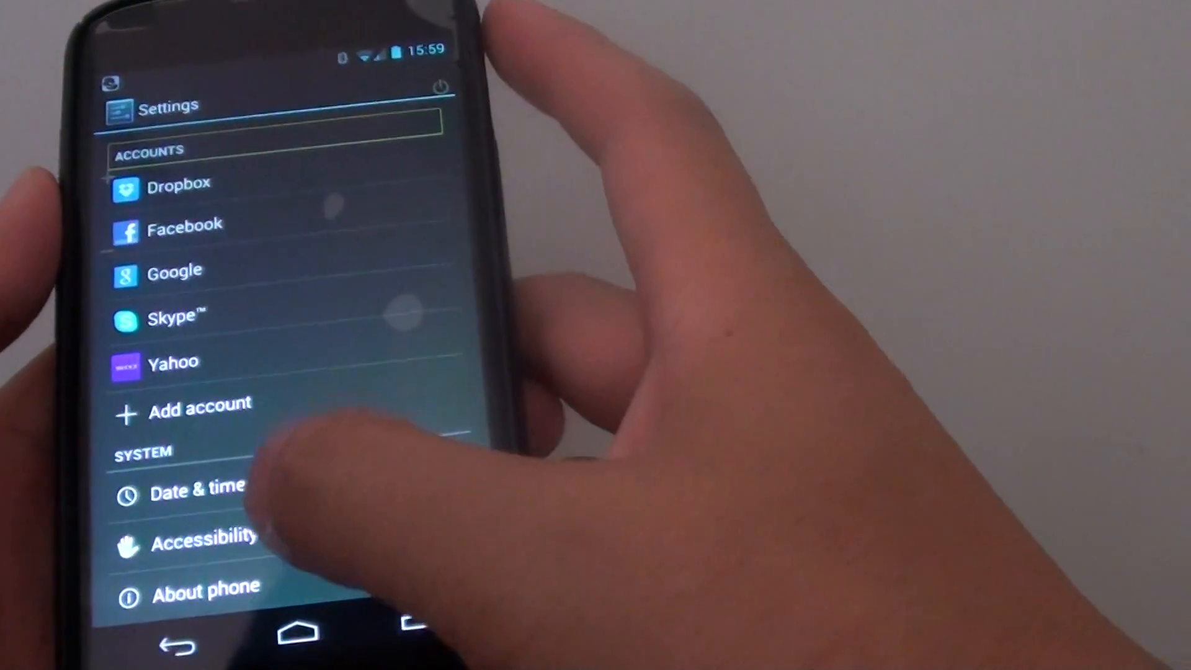
click(197, 547)
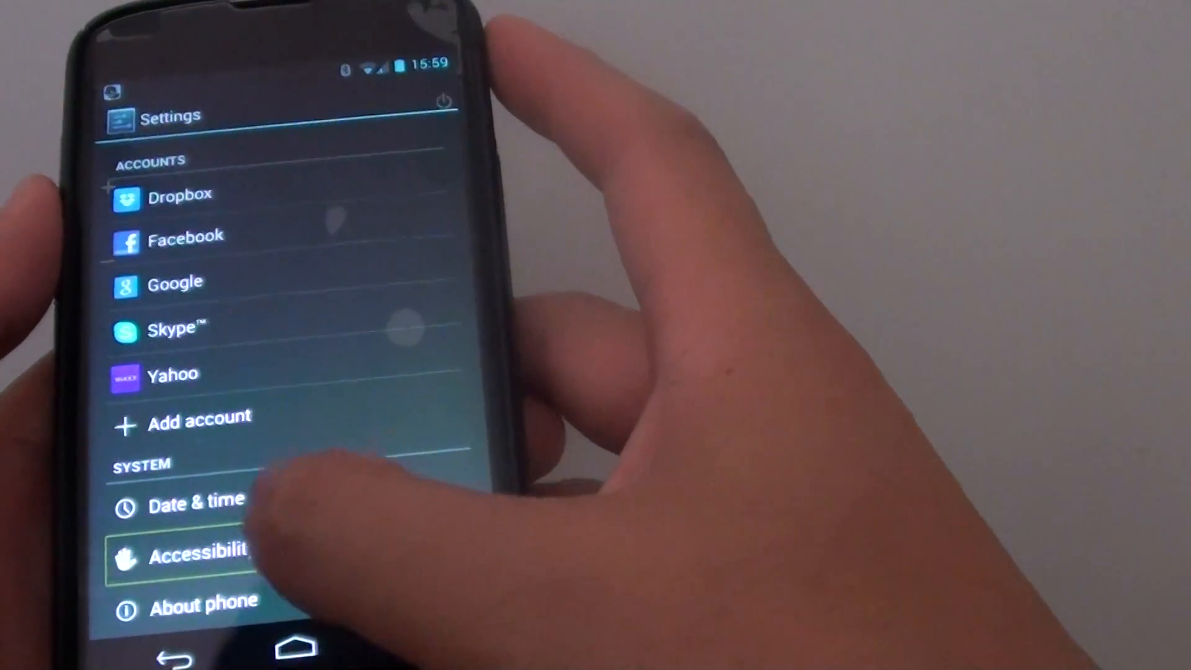
click(199, 548)
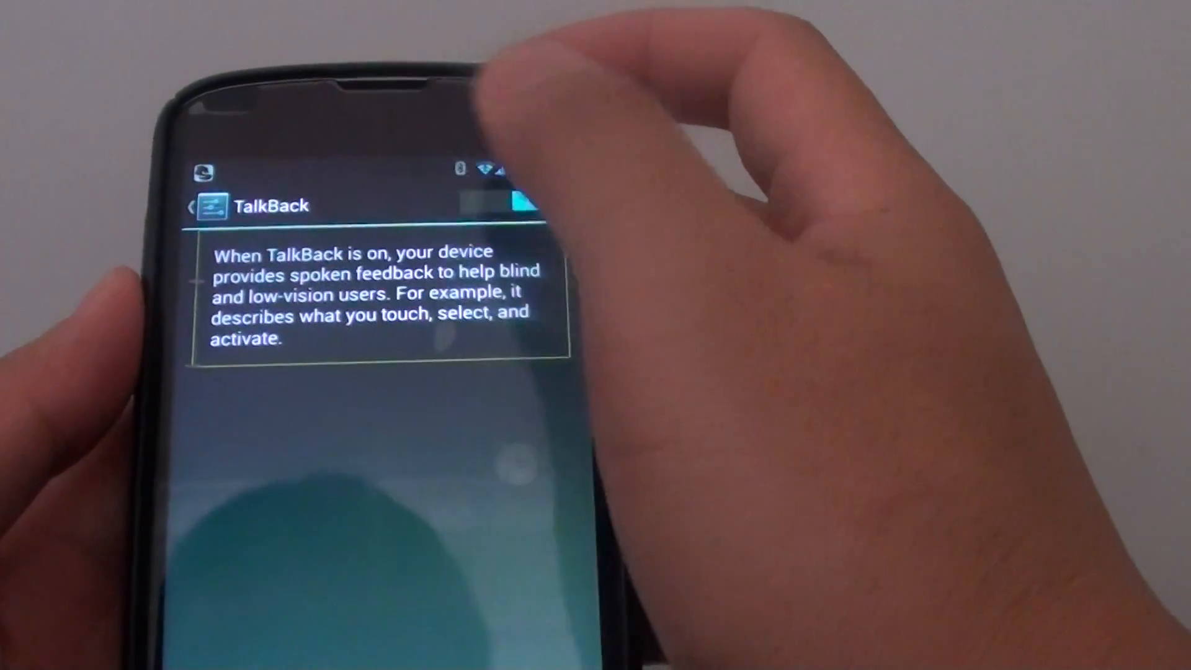
Flip the TalkBack switch off and confirm OK in the Stop TalkBack? dialog
click(532, 195)
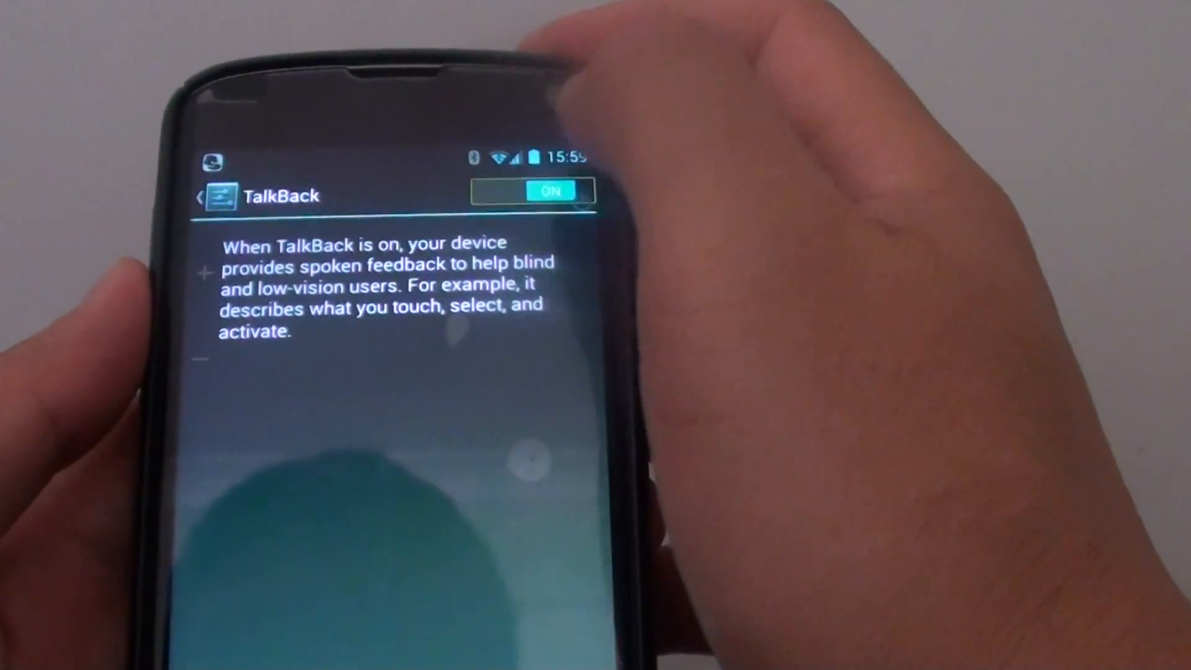
click(550, 191)
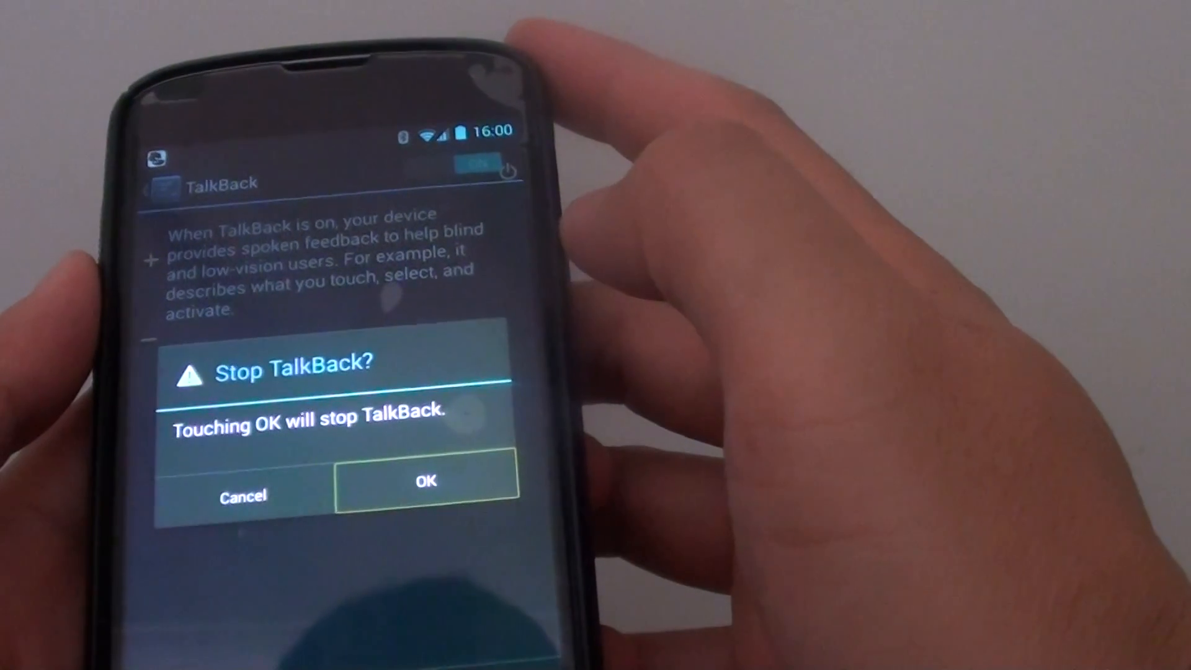
click(426, 480)
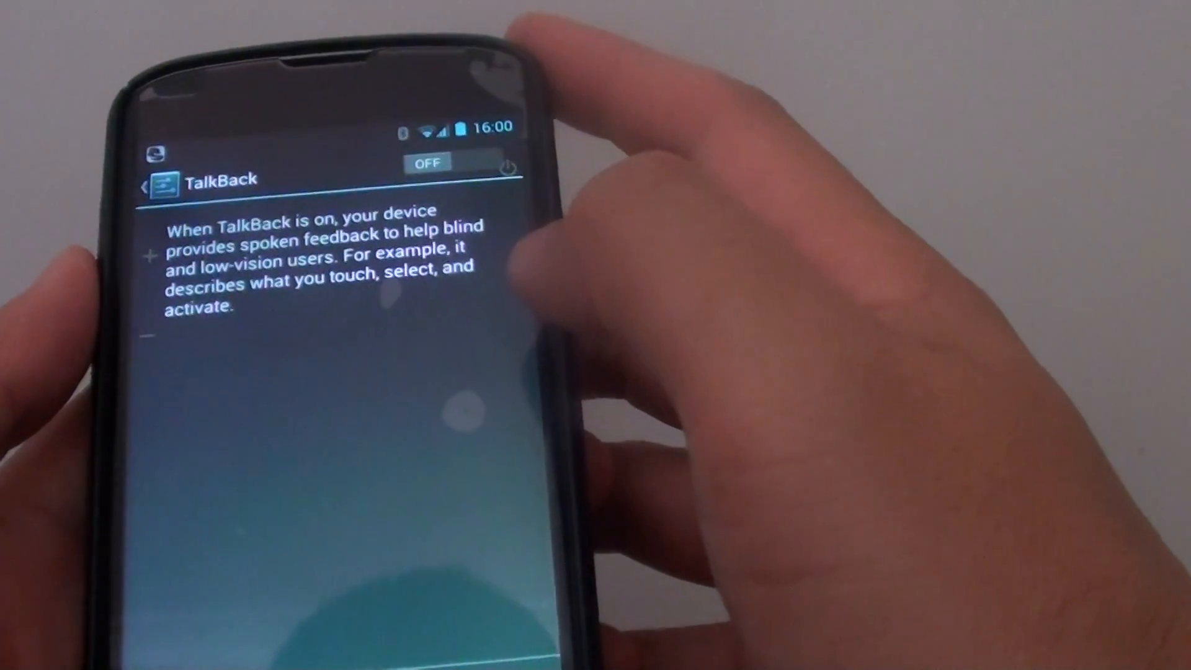